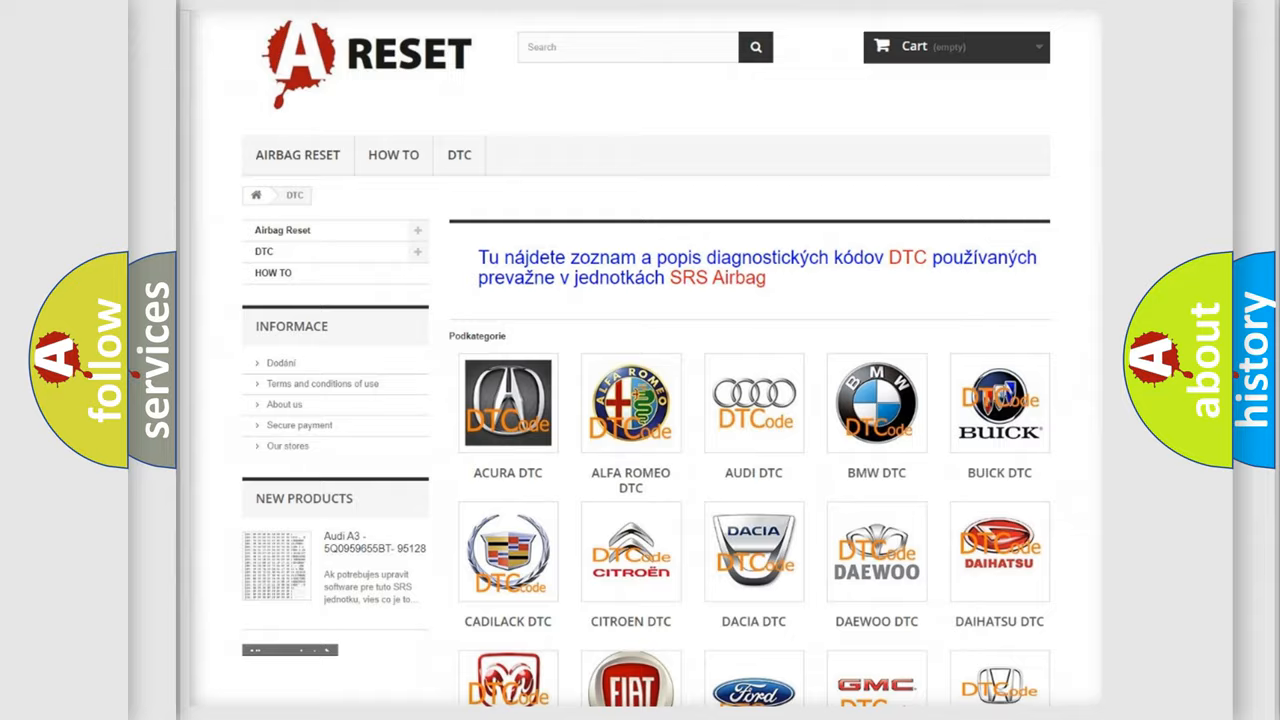
scroll("down", 3)
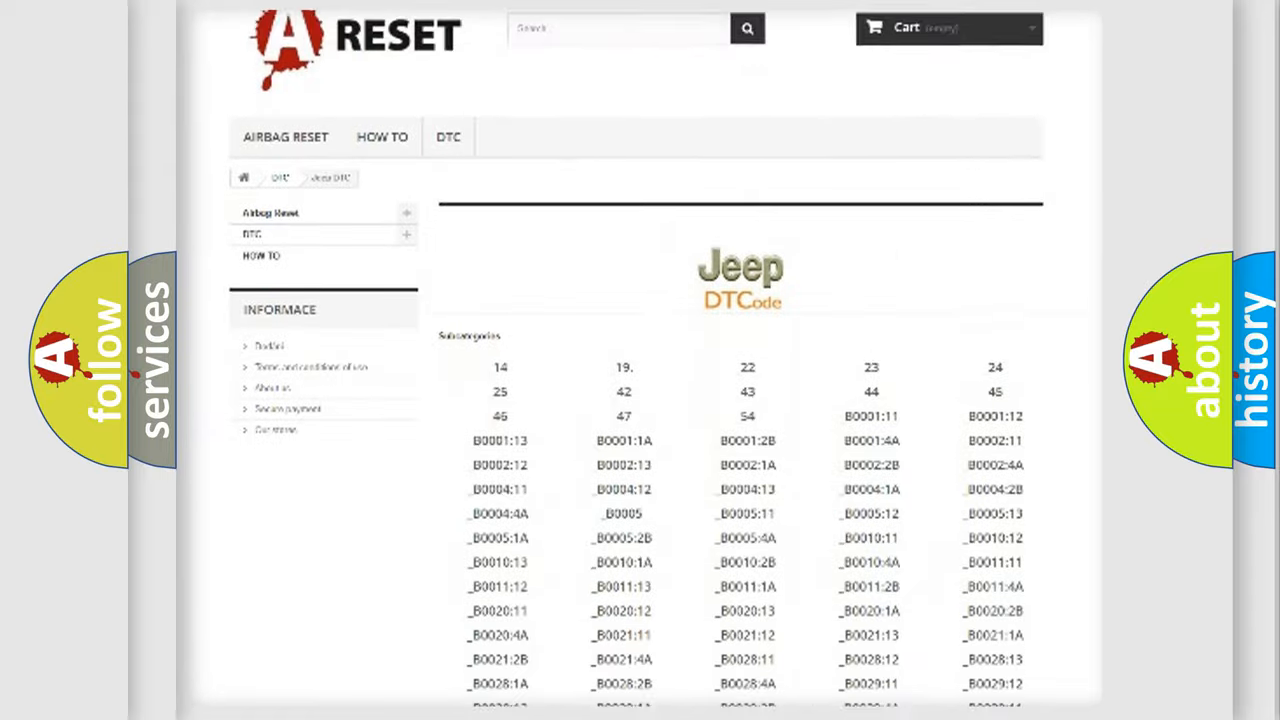
scroll("down", 3)
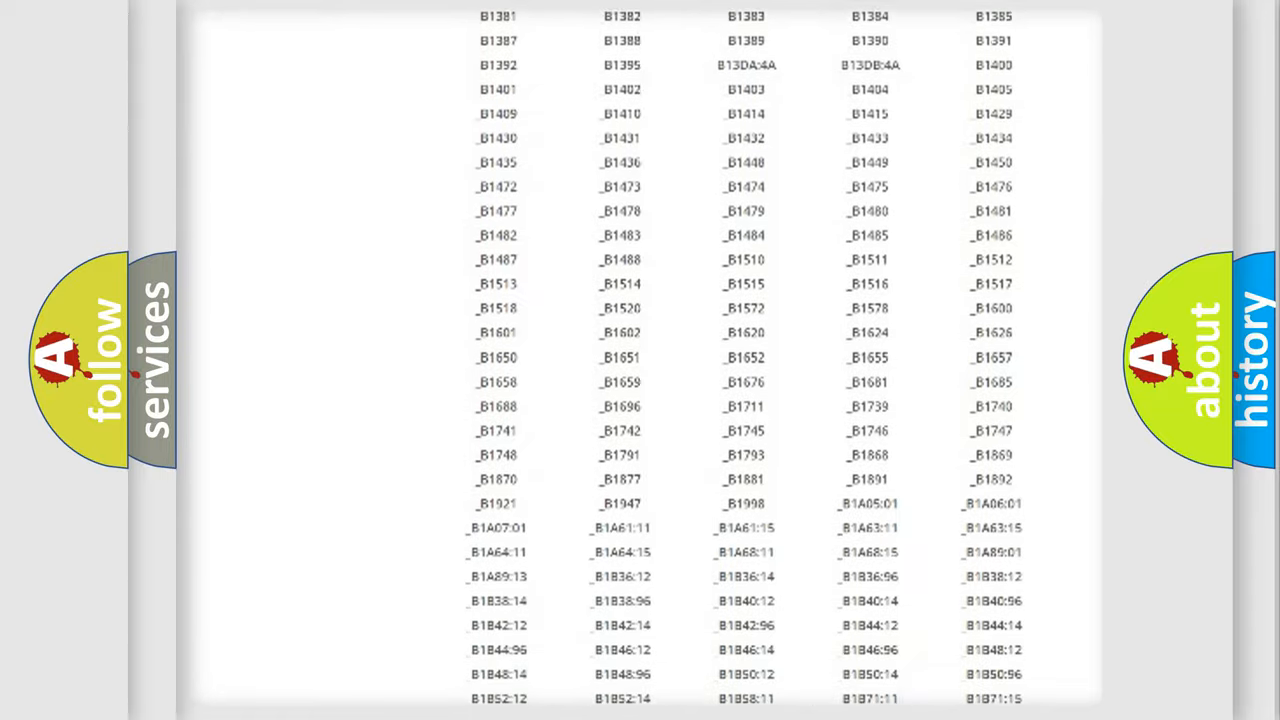